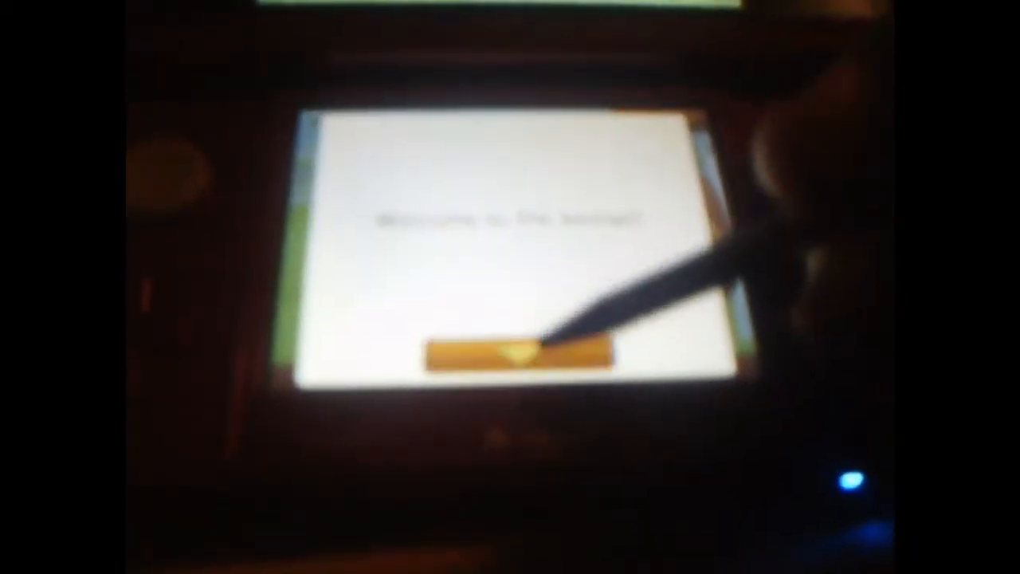
left_click(514, 353)
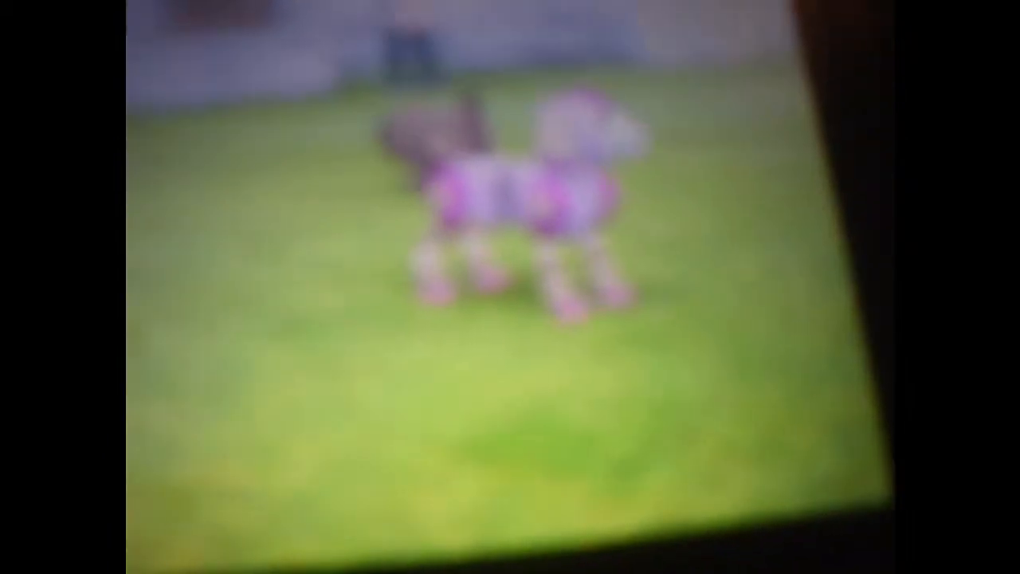